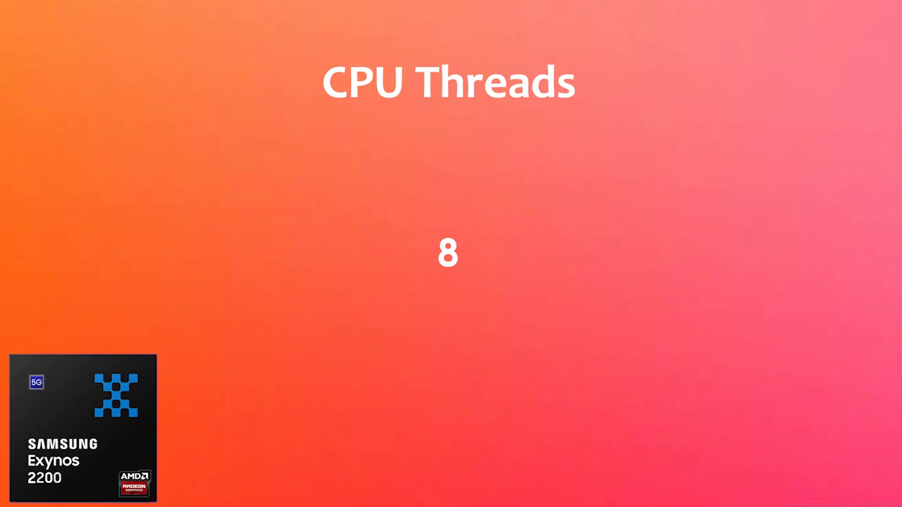
key(Right)
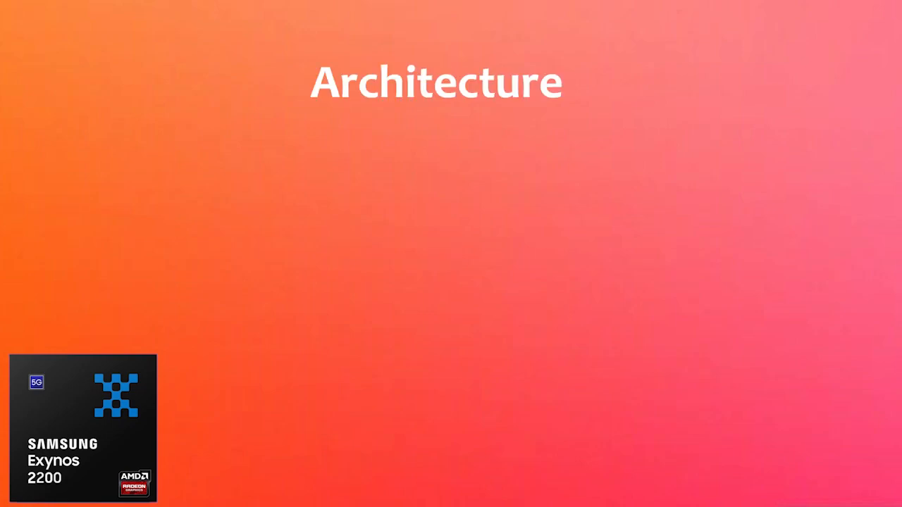